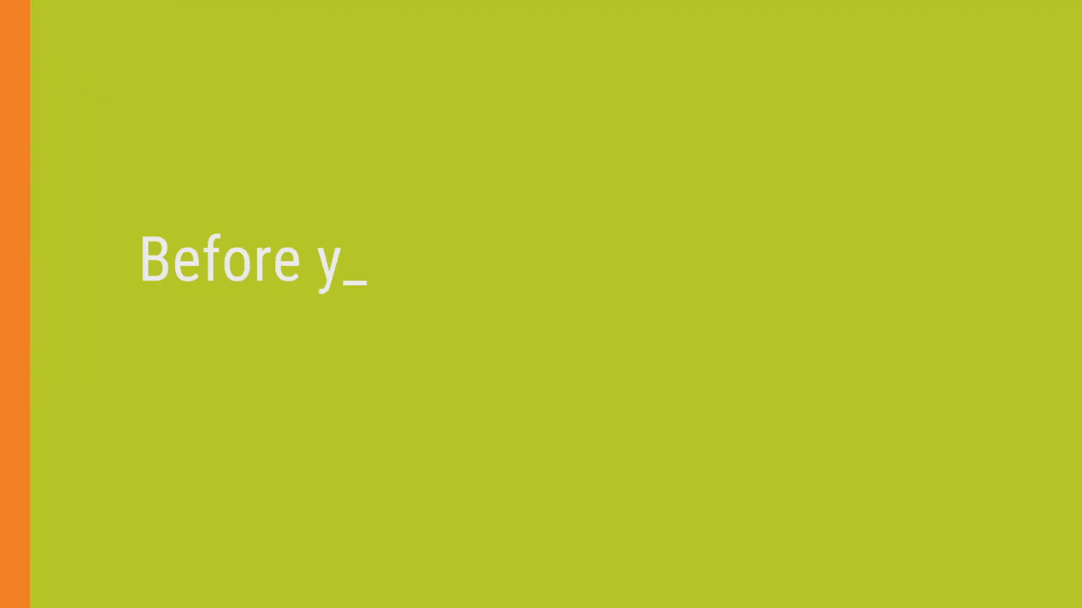
pyautogui.write("our client's idea can move forward,")
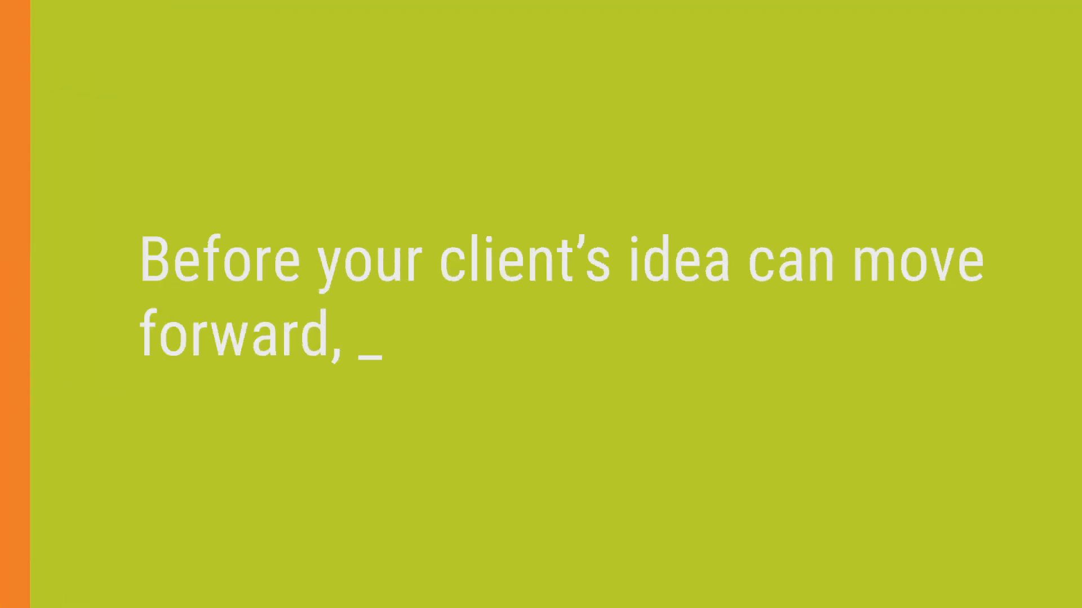
pyautogui.write('it needs to be protected.')
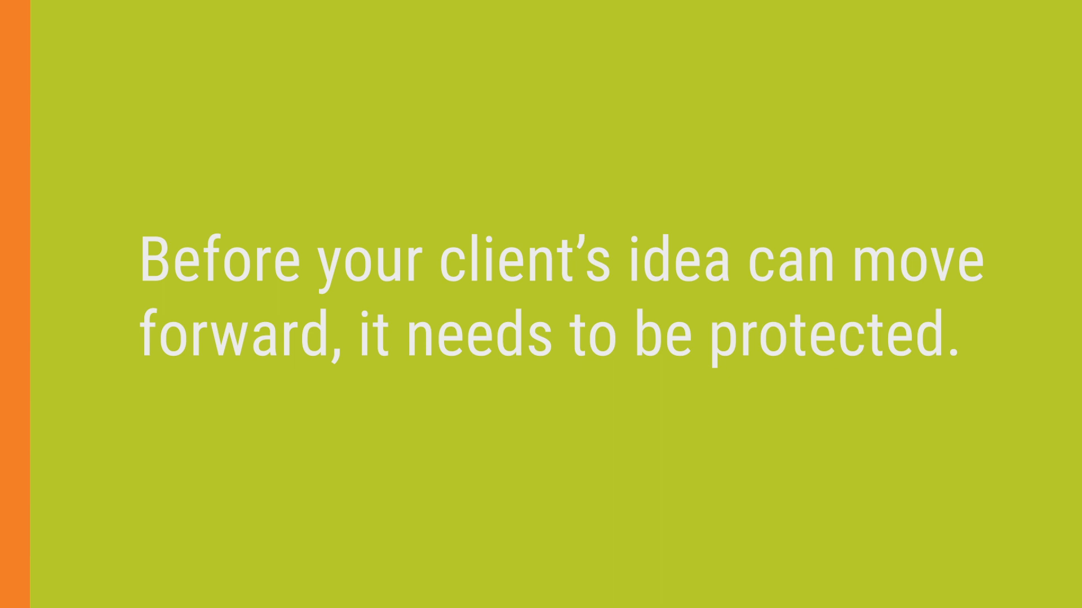